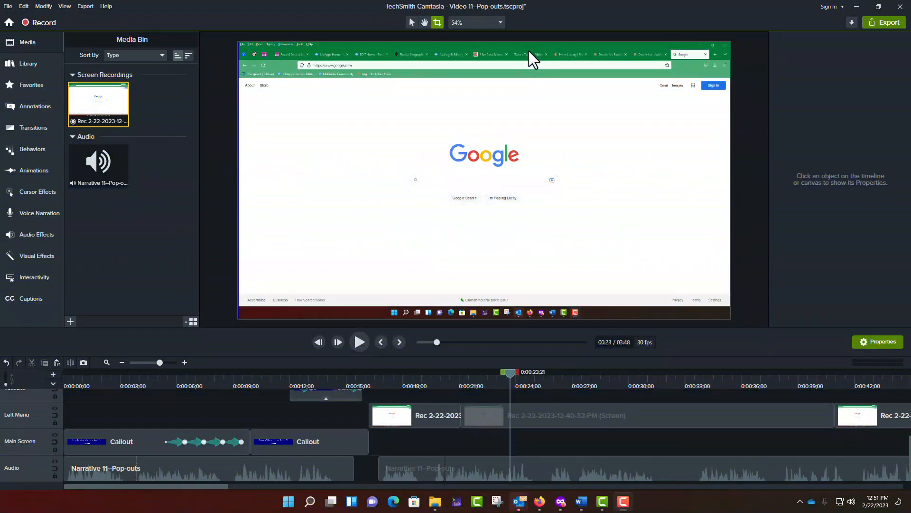
mouse_move(576, 79)
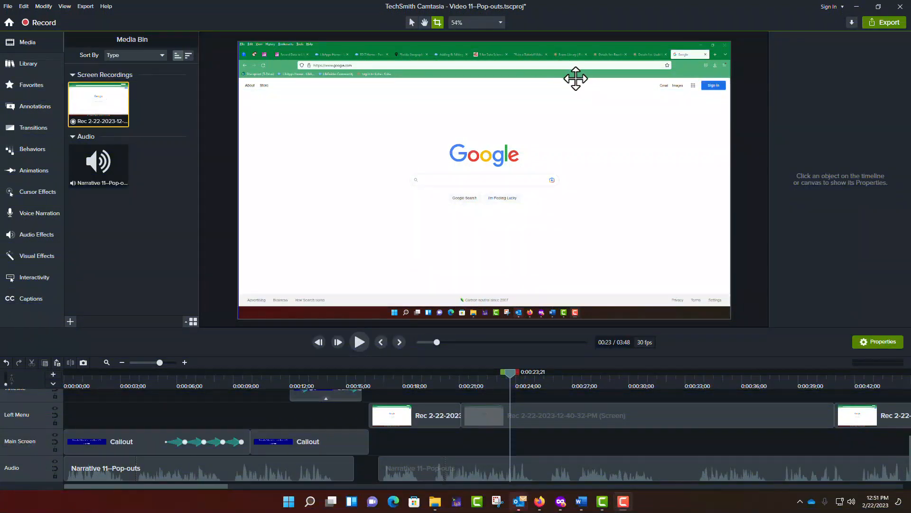
mouse_move(709, 226)
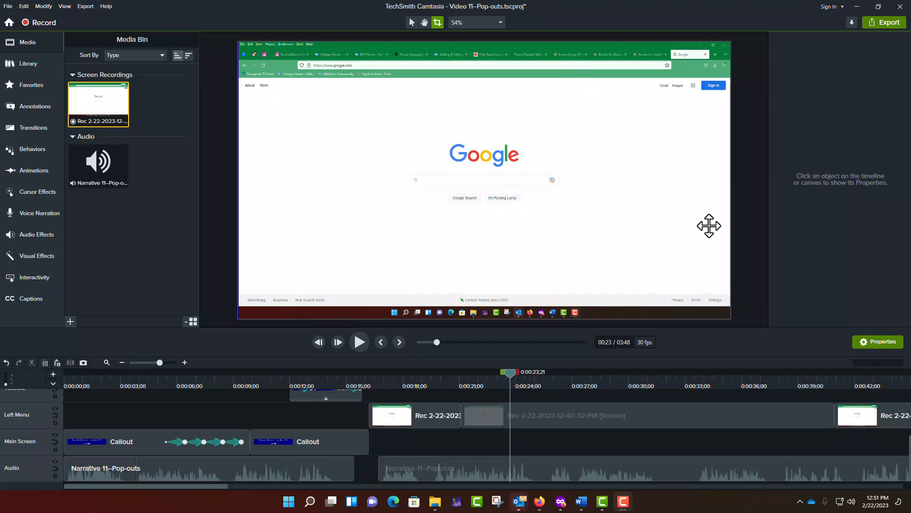
mouse_move(674, 308)
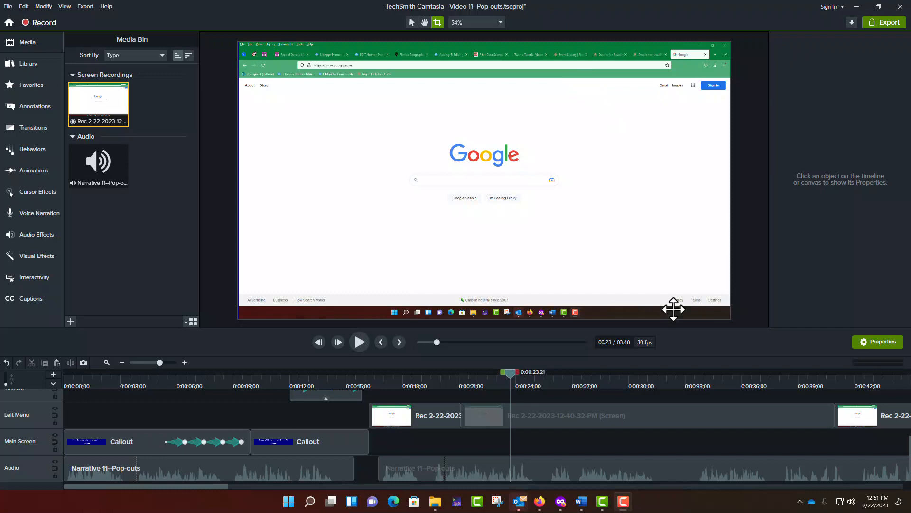
mouse_move(592, 419)
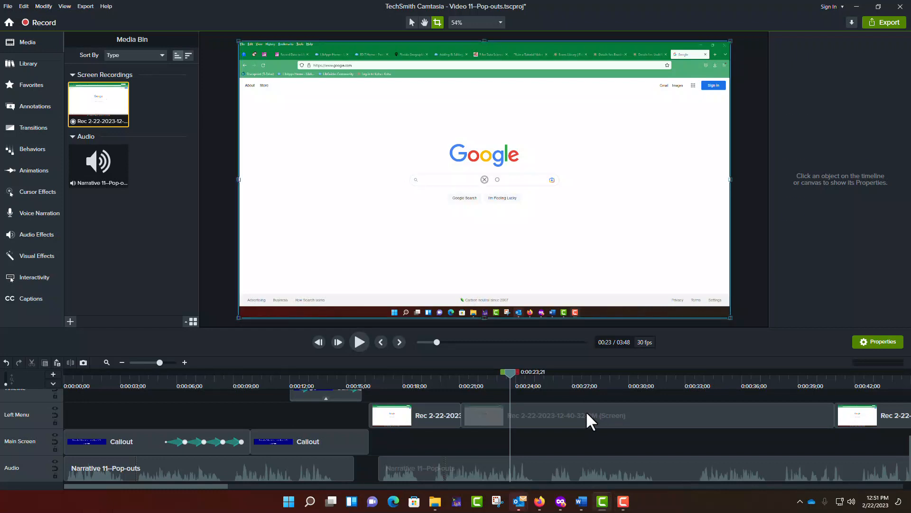
- Duplicate the browser recording clip onto a new track above the Left Menu track
click(581, 415)
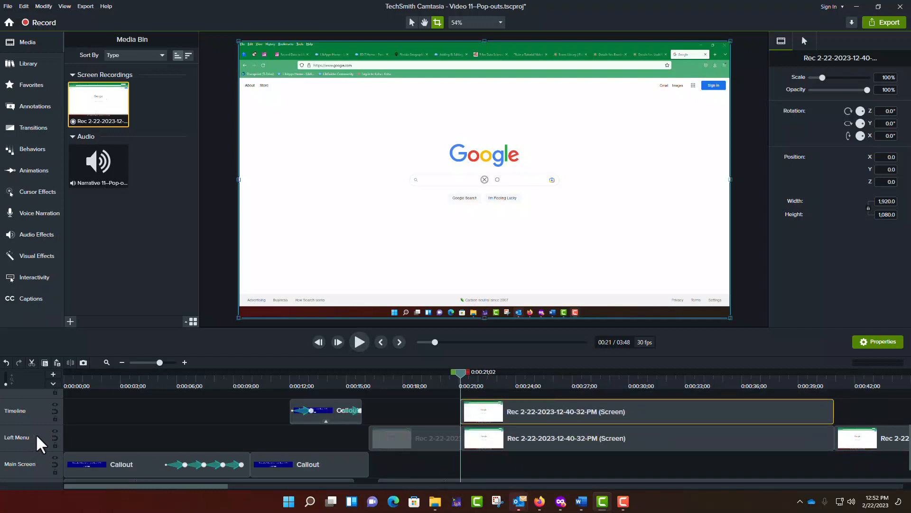
- Crop the duplicate down to the apps grid icon, about 57 by 56, near the sign-in area
right_click(41, 436)
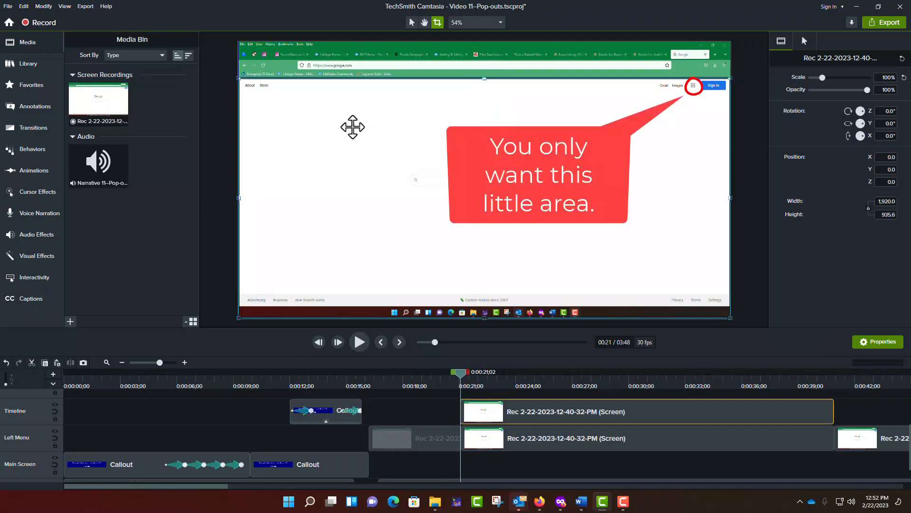
mouse_move(248, 198)
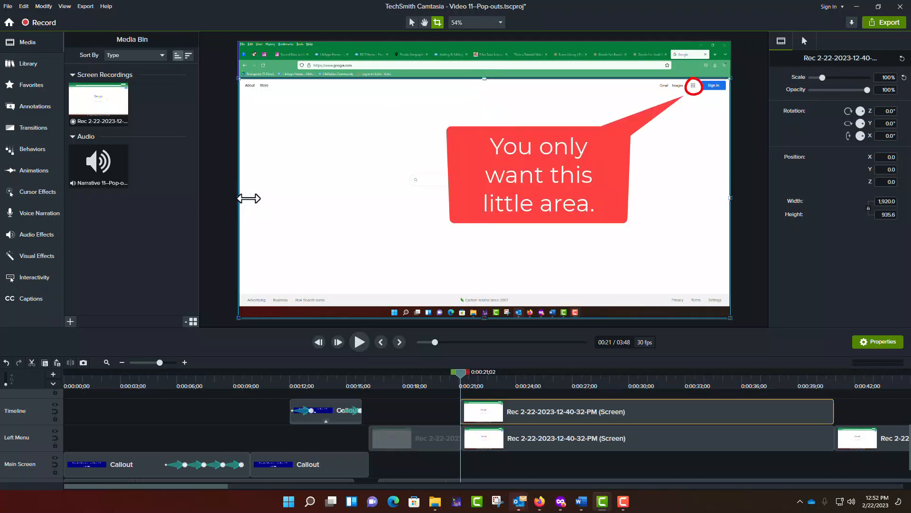
drag(729, 197, 671, 197)
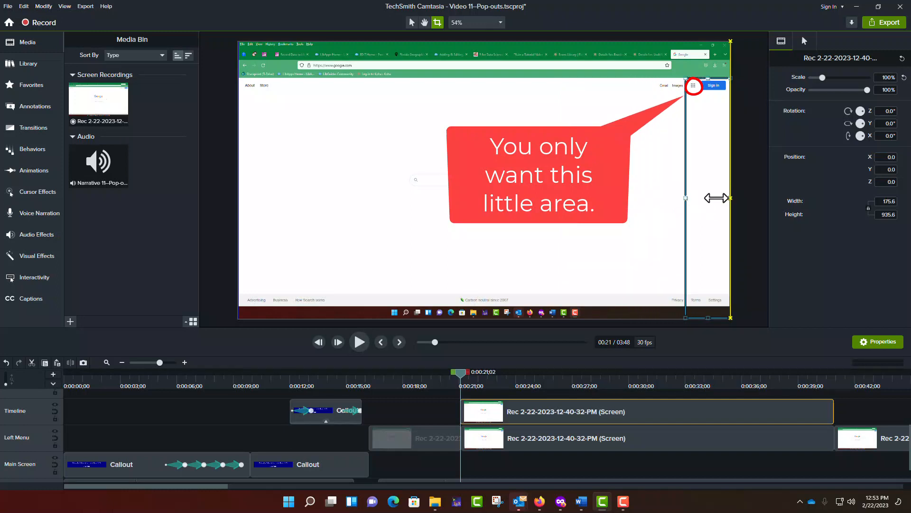
drag(717, 197, 698, 197)
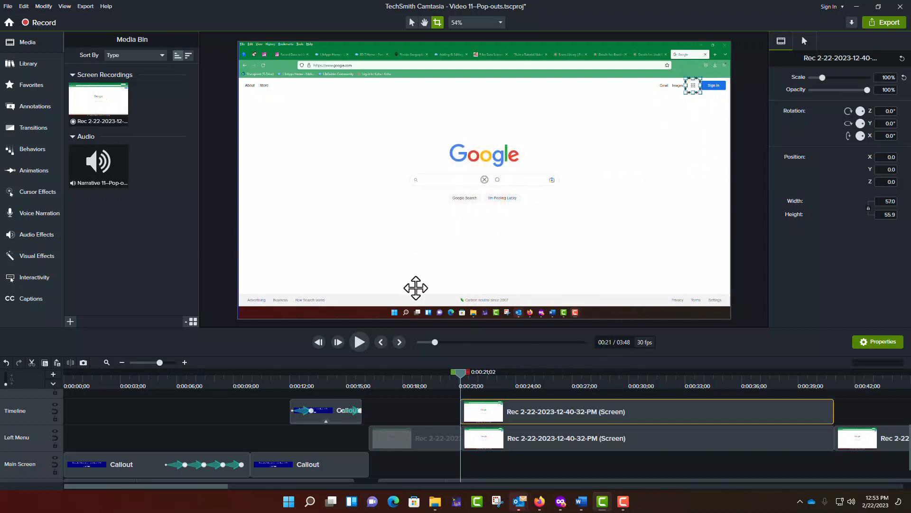
mouse_move(311, 211)
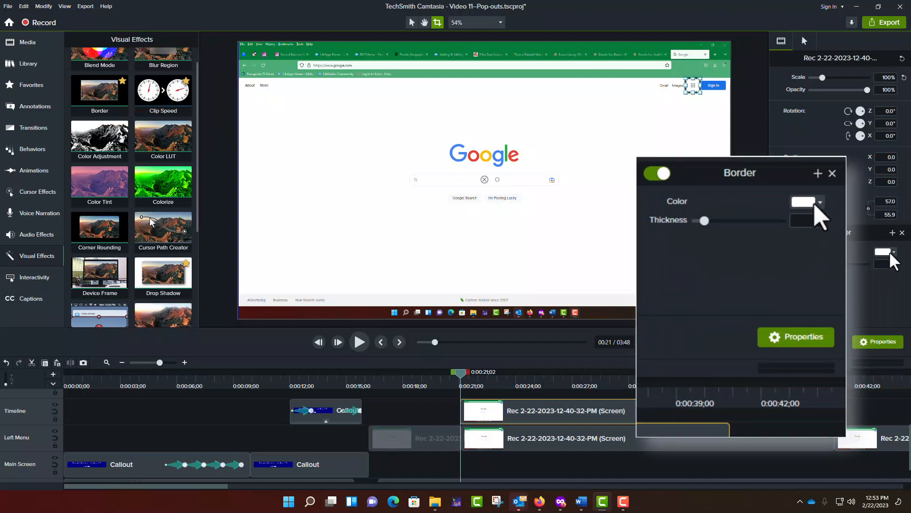
- Apply a coloured 2-pixel border and a drop shadow with offset 30 to the cropped clip
click(815, 202)
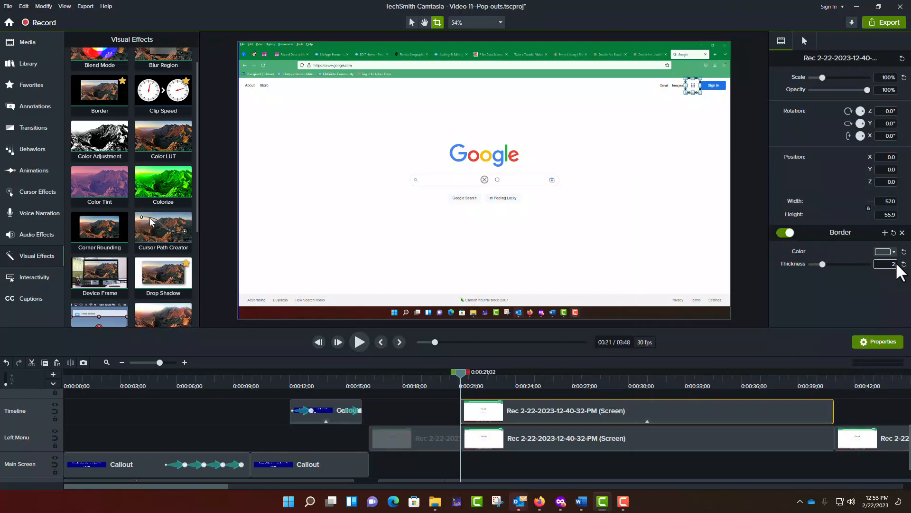
scroll(down, 3)
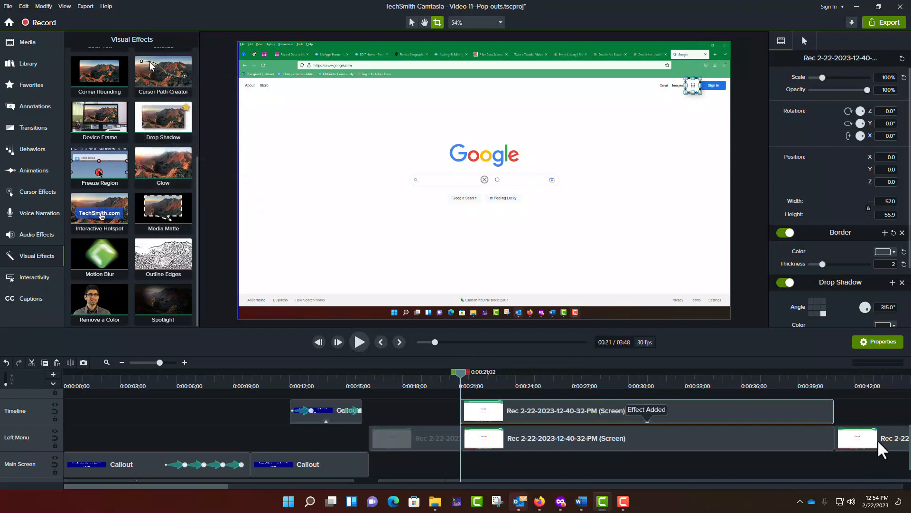
scroll(down, 3)
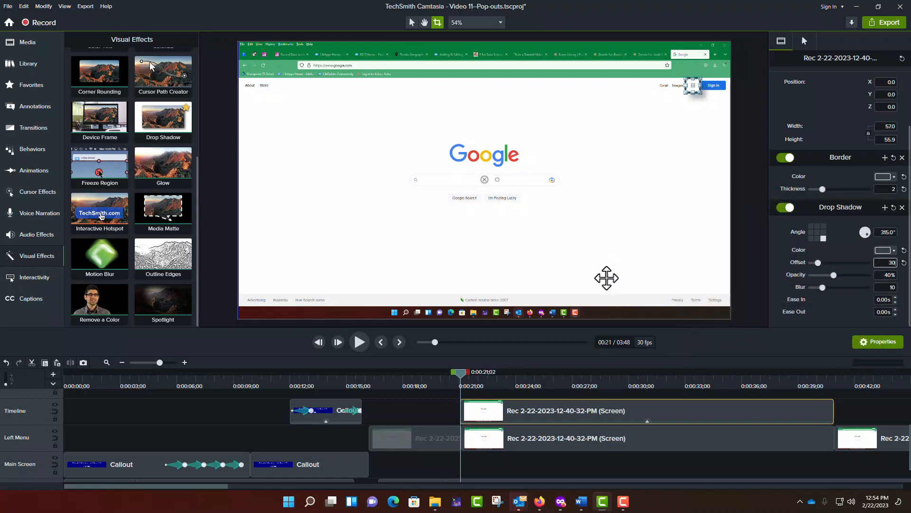
click(34, 170)
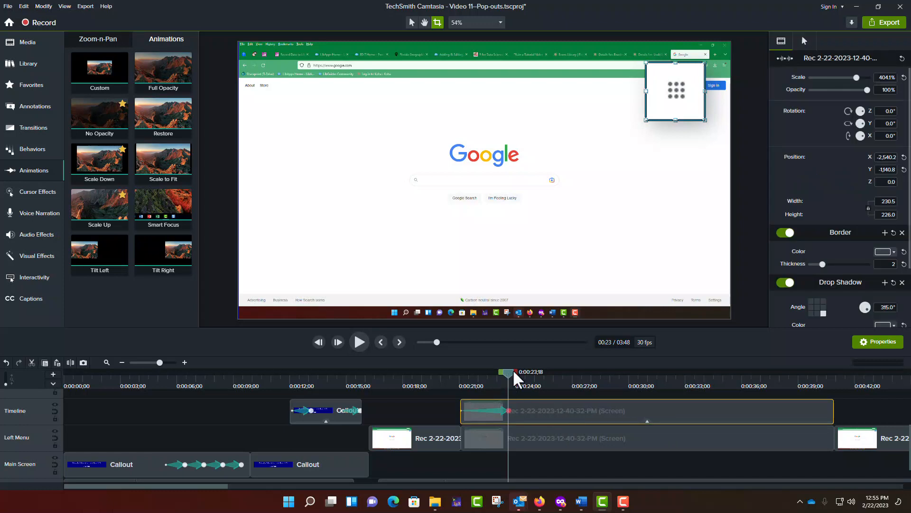
- Scrub the playhead ahead to the 30-second mark to preview the 404% enlarged apps grid
drag(507, 372, 608, 372)
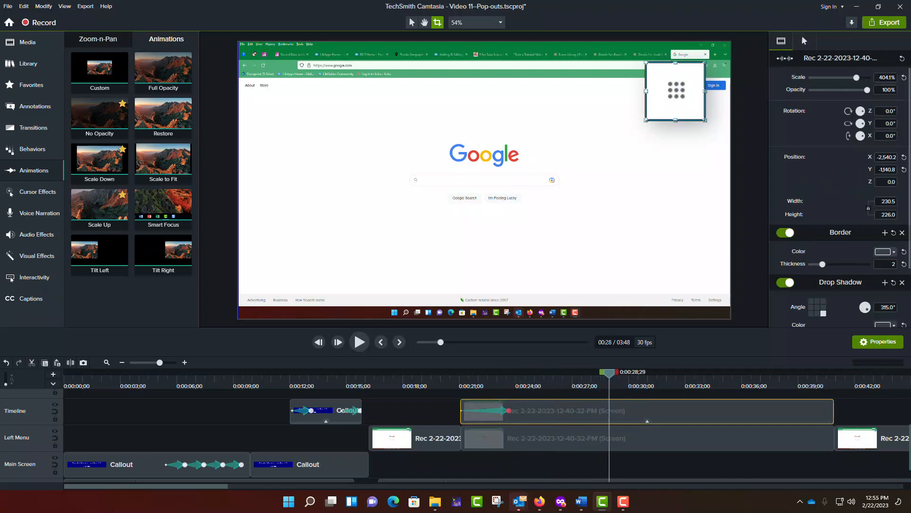
drag(608, 372, 631, 372)
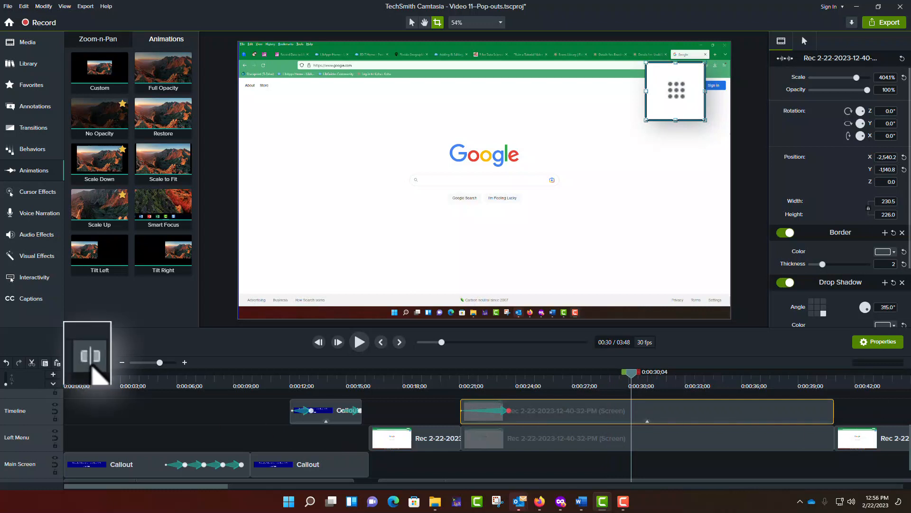
- Split the duplicate clip at 0:30 and delete the trailing portion
click(694, 411)
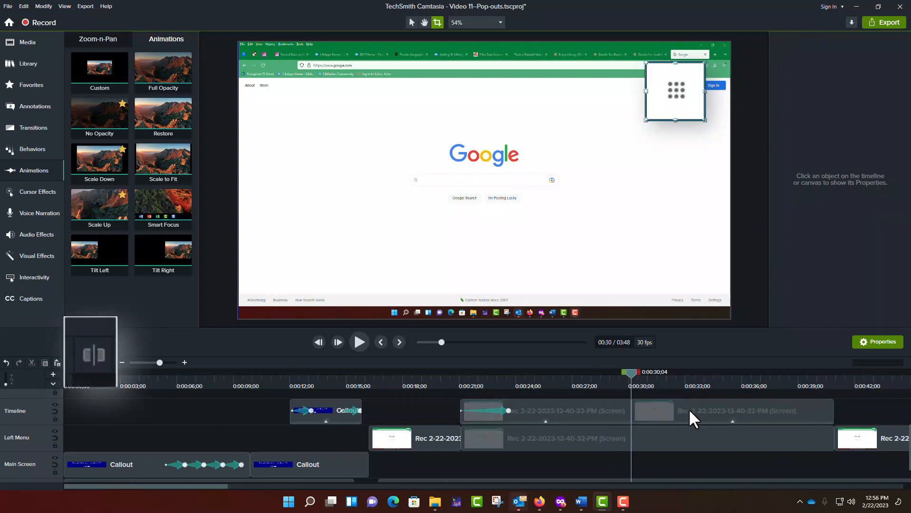
click(732, 410)
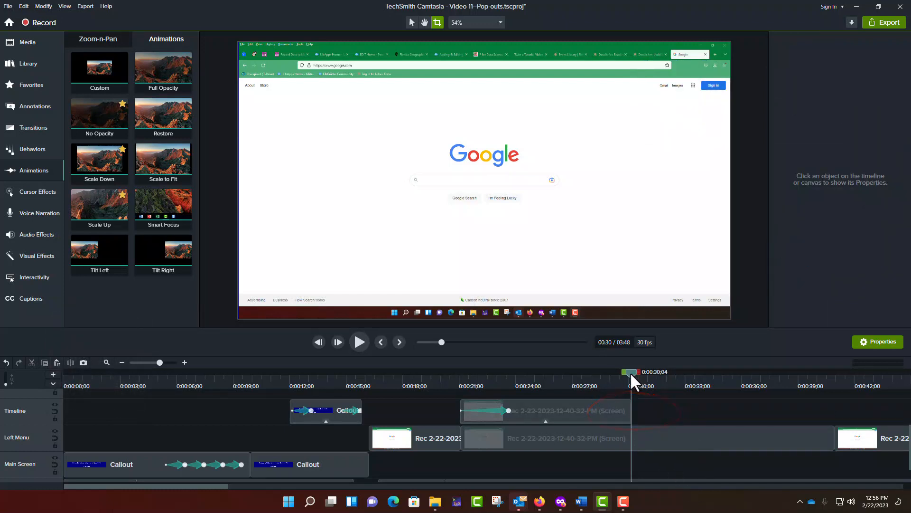
- Rewind to just before the pop-out and play it back to check the effect
drag(630, 372, 433, 372)
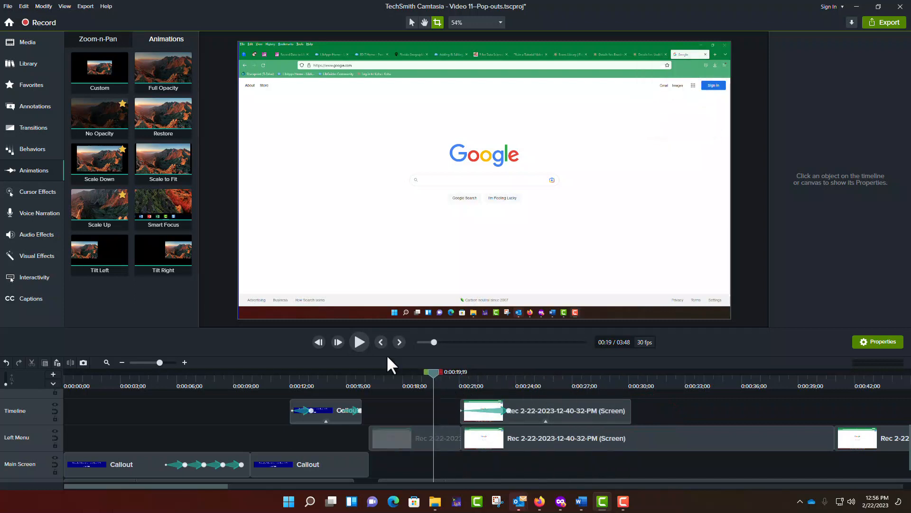
click(359, 341)
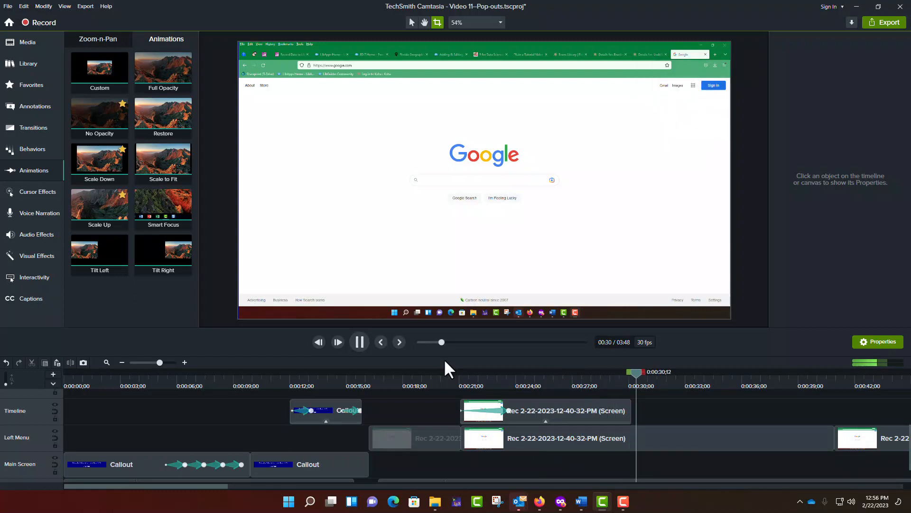
click(359, 342)
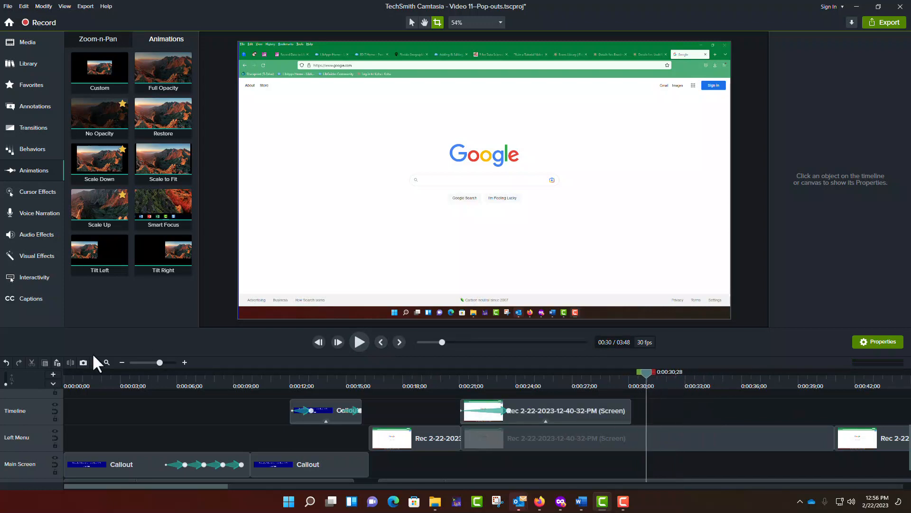
- Undo the trim so the duplicate clip runs past 0:30 again
click(564, 410)
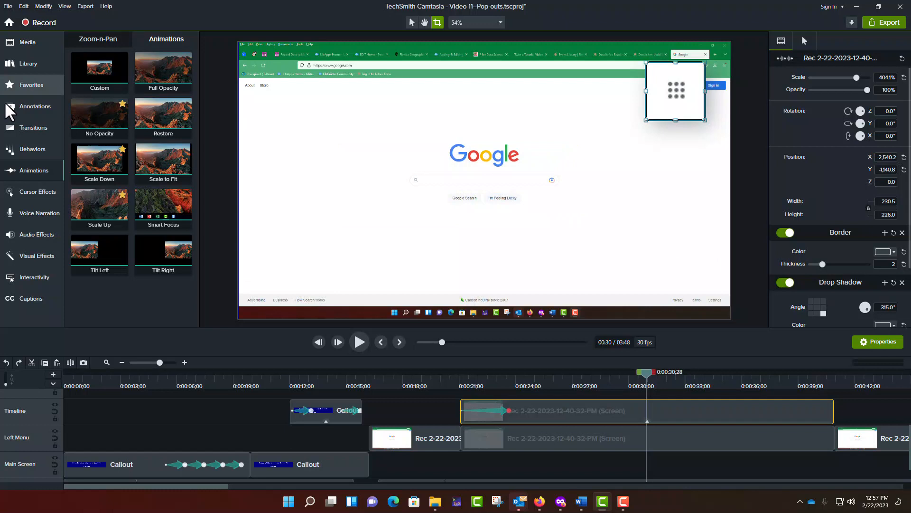
mouse_move(29, 177)
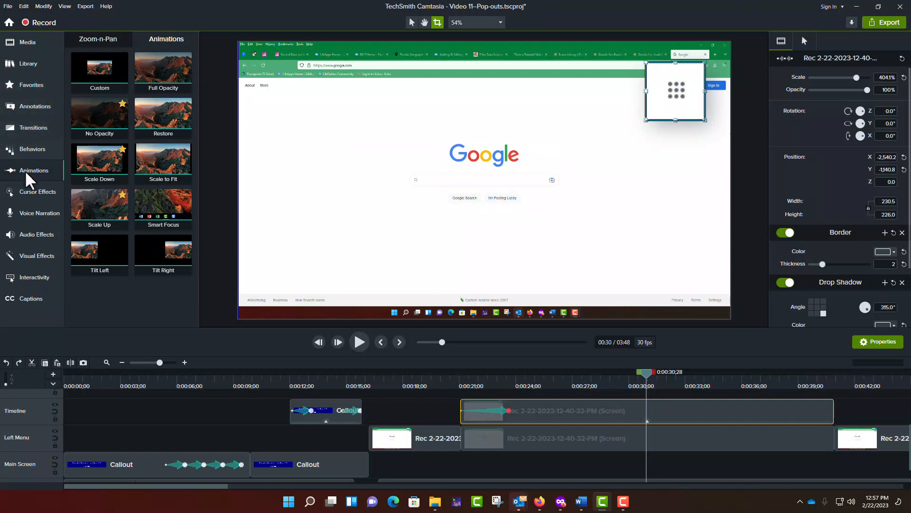
- Add a Custom animation fading to 0% opacity, then split near 0:32 and delete the remainder
click(99, 113)
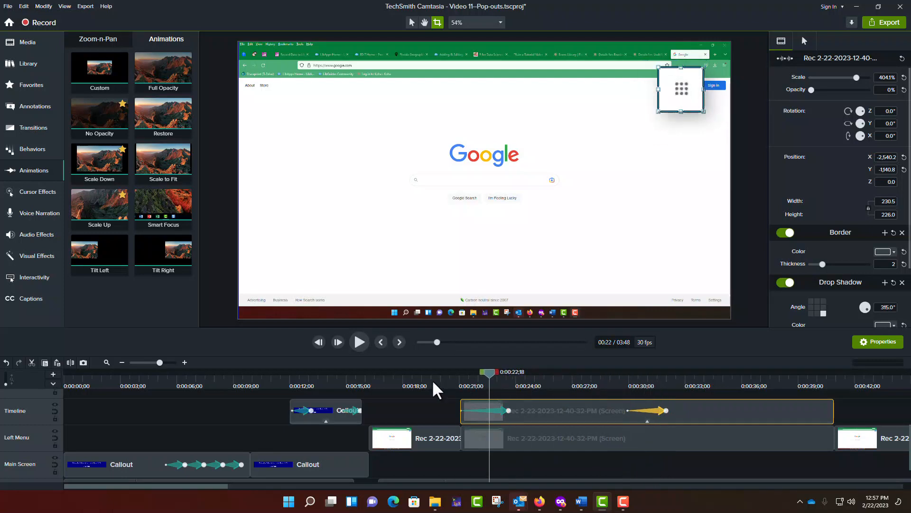
click(359, 342)
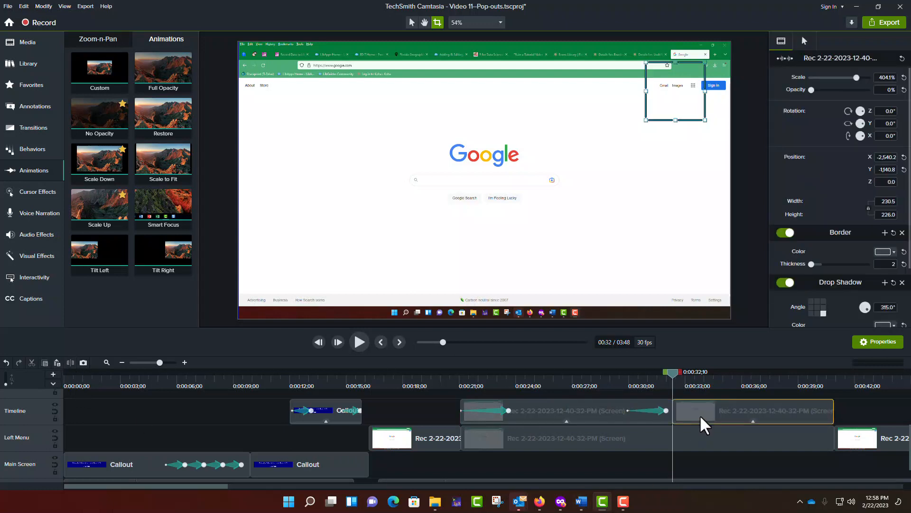
click(752, 411)
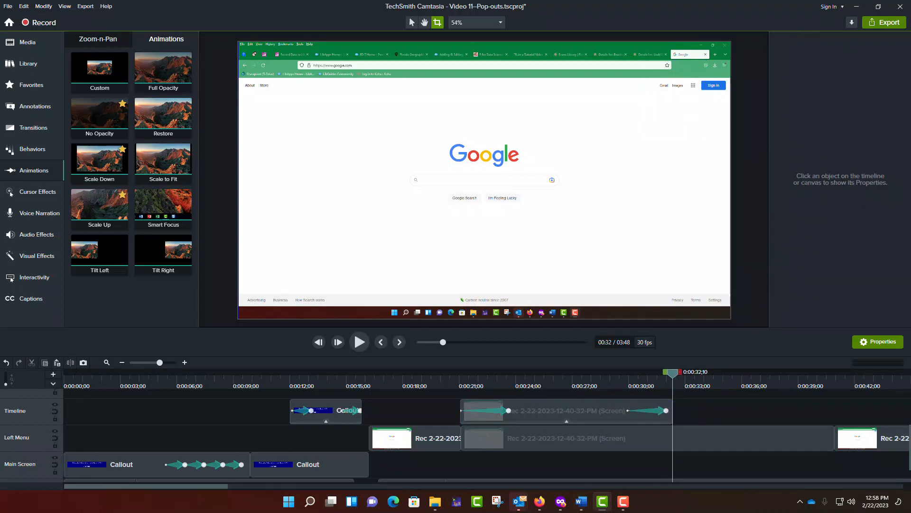